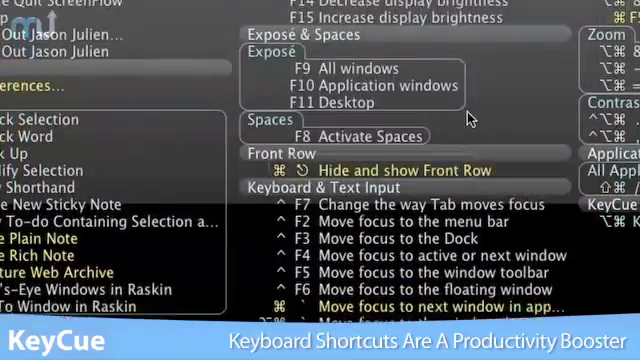
scroll("up", 3)
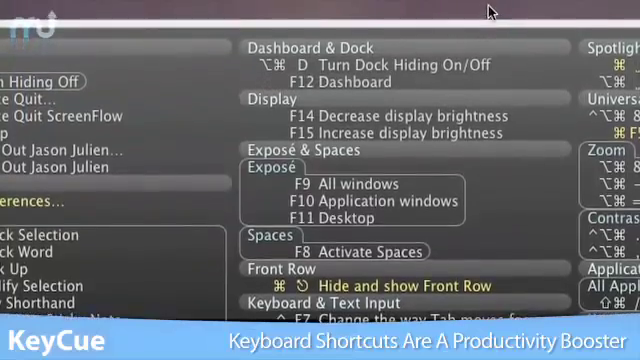